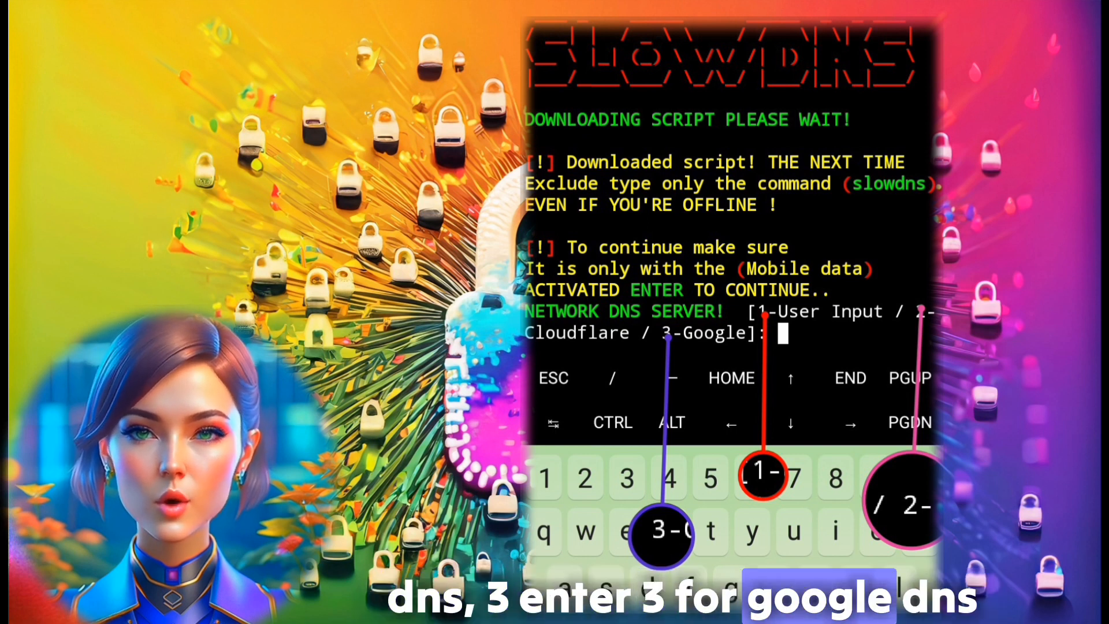
{"action": "type", "text": "3"}
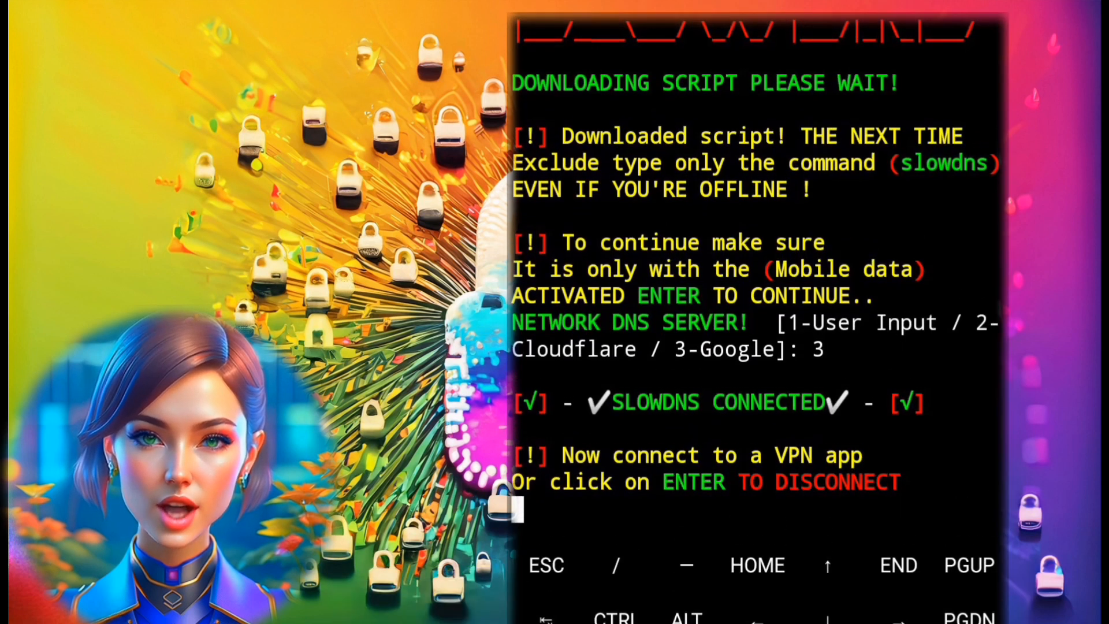